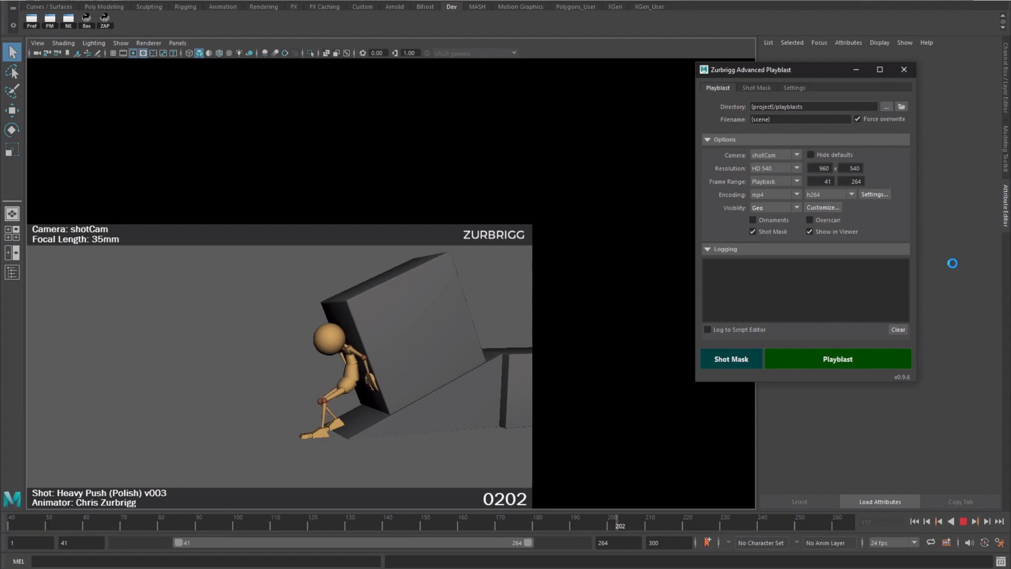
# Set the standard playblast format to avi and capture a temporary playblast movie.
pyautogui.click(837, 358)
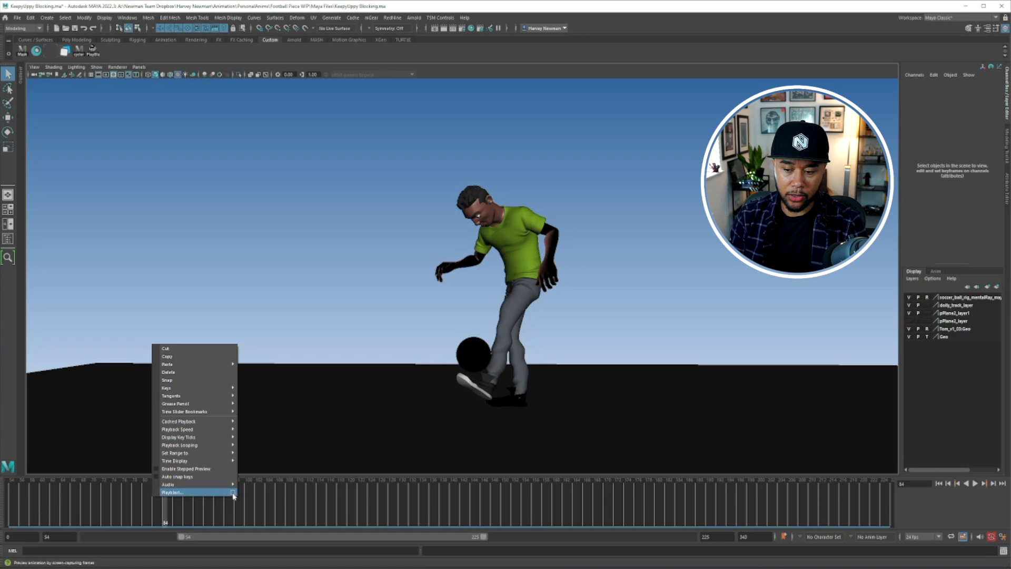
pyautogui.click(171, 491)
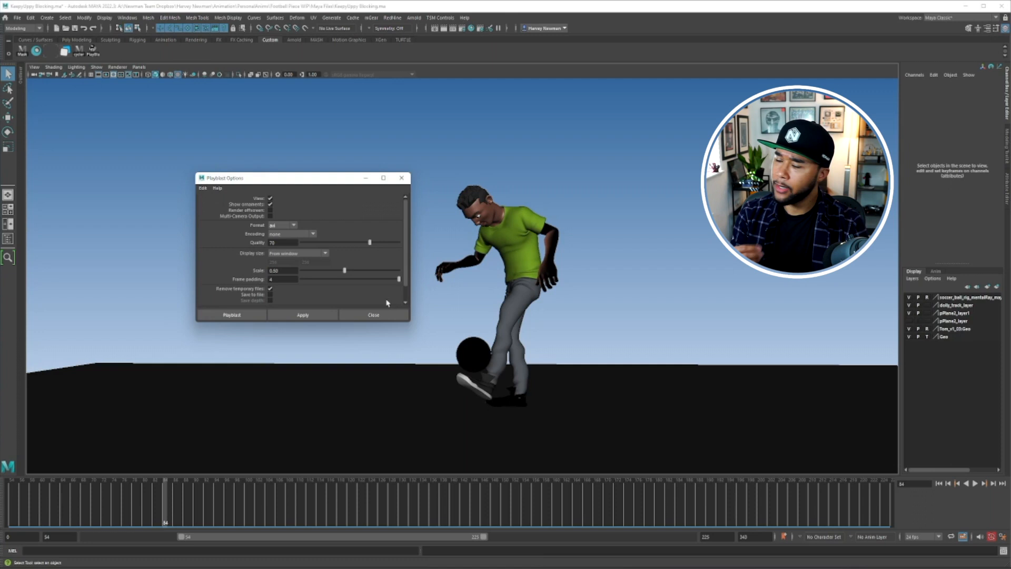
pyautogui.click(290, 233)
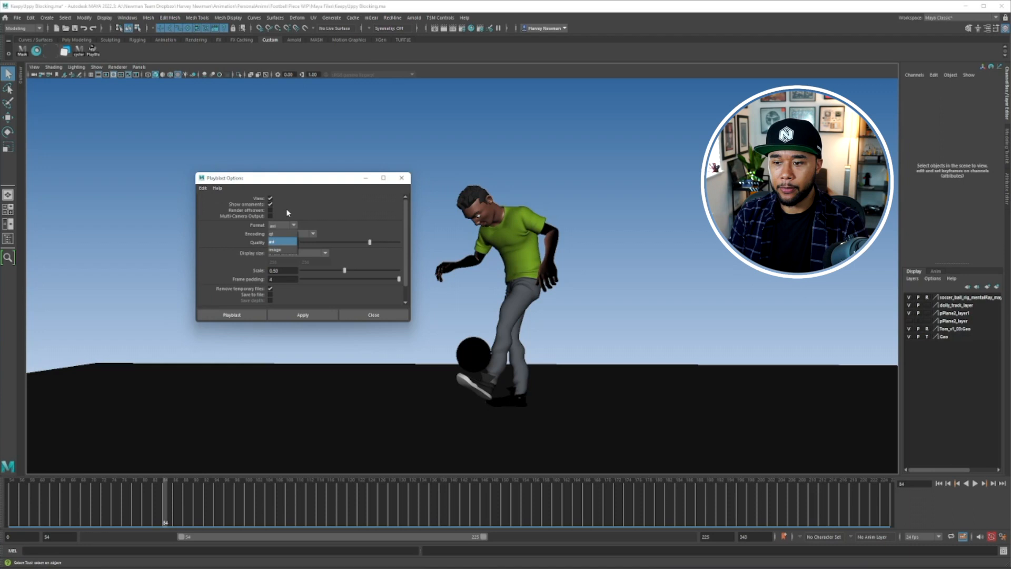
pyautogui.click(278, 233)
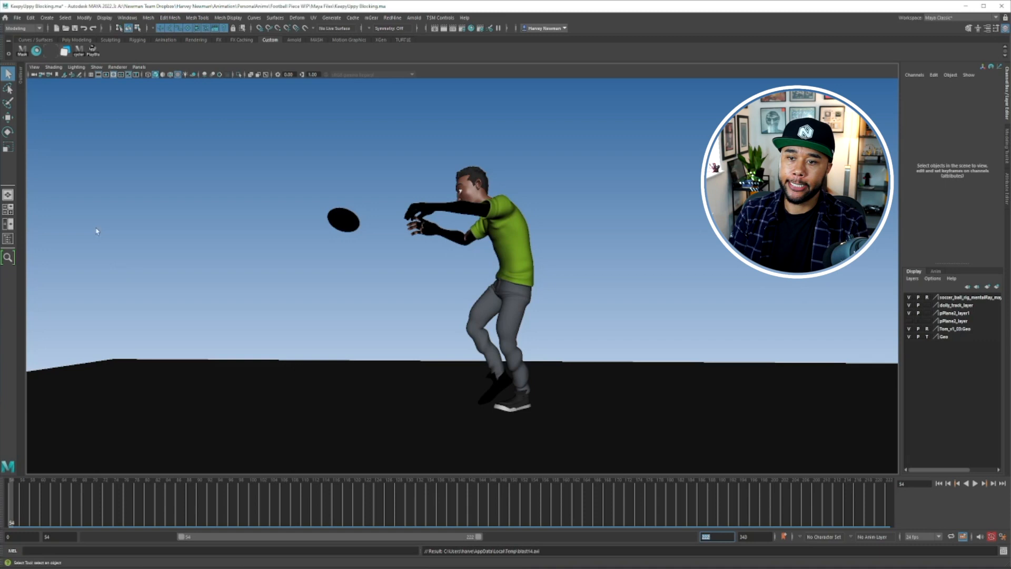
pyautogui.click(35, 66)
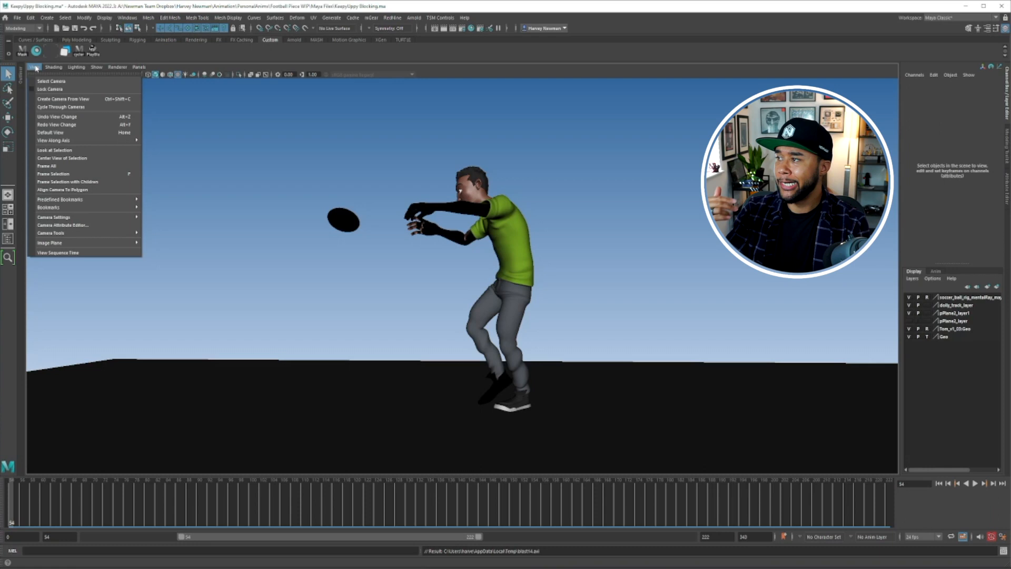
pyautogui.click(138, 66)
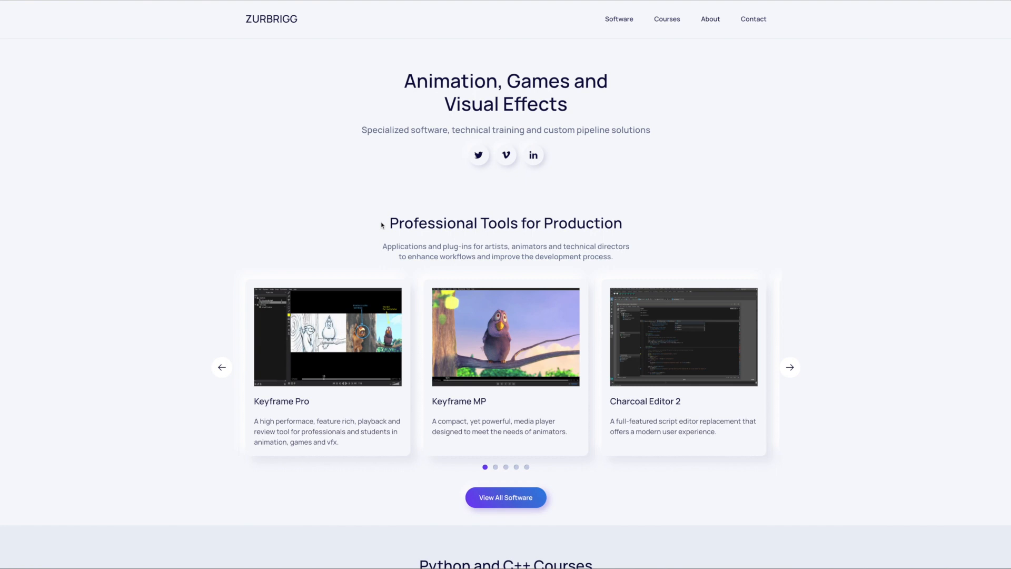
# Scroll through the Keyframe MP and Zurbrigg Advanced Playblast product pages.
pyautogui.scroll(-3)
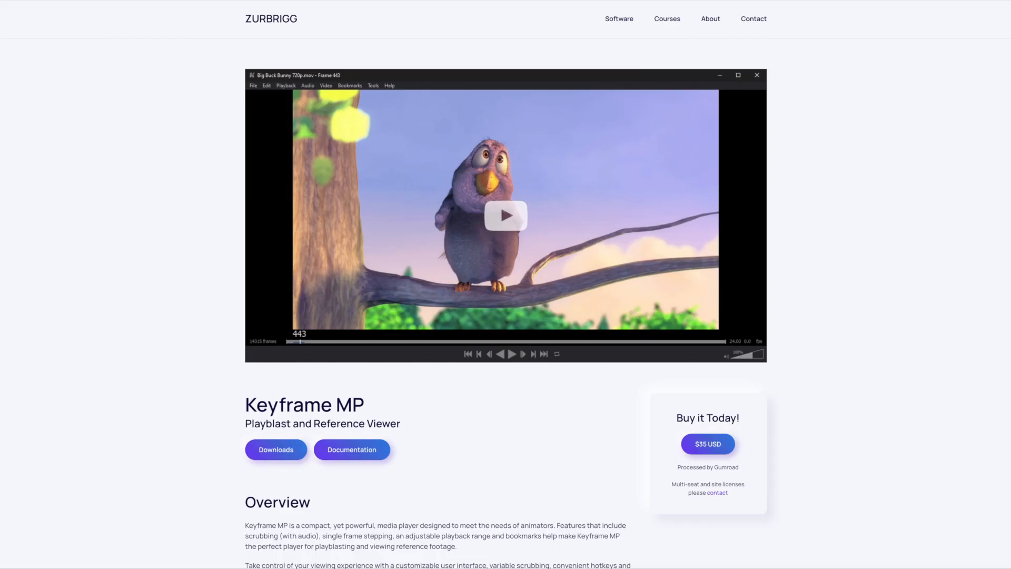
pyautogui.scroll(-3)
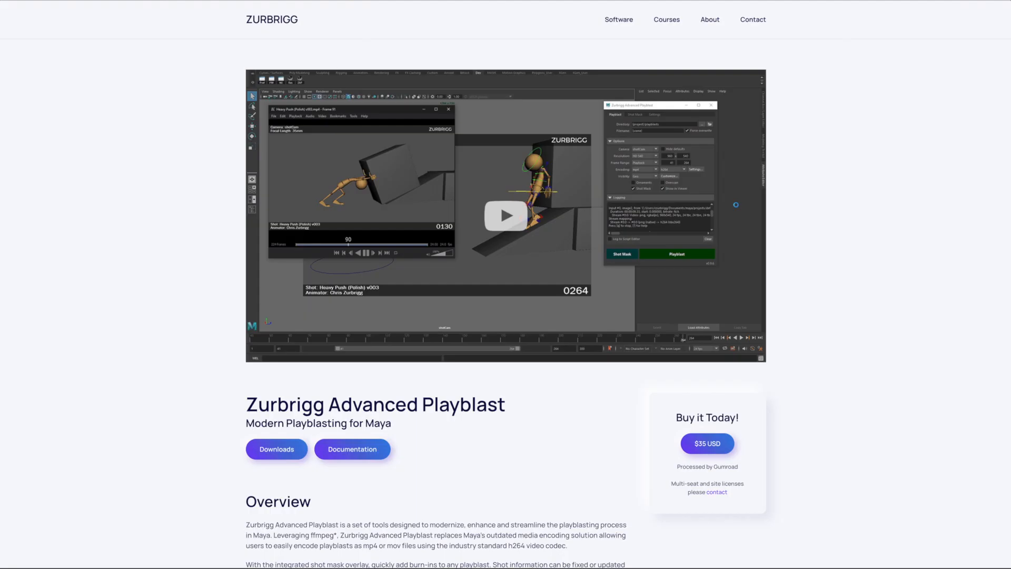
pyautogui.scroll(-3)
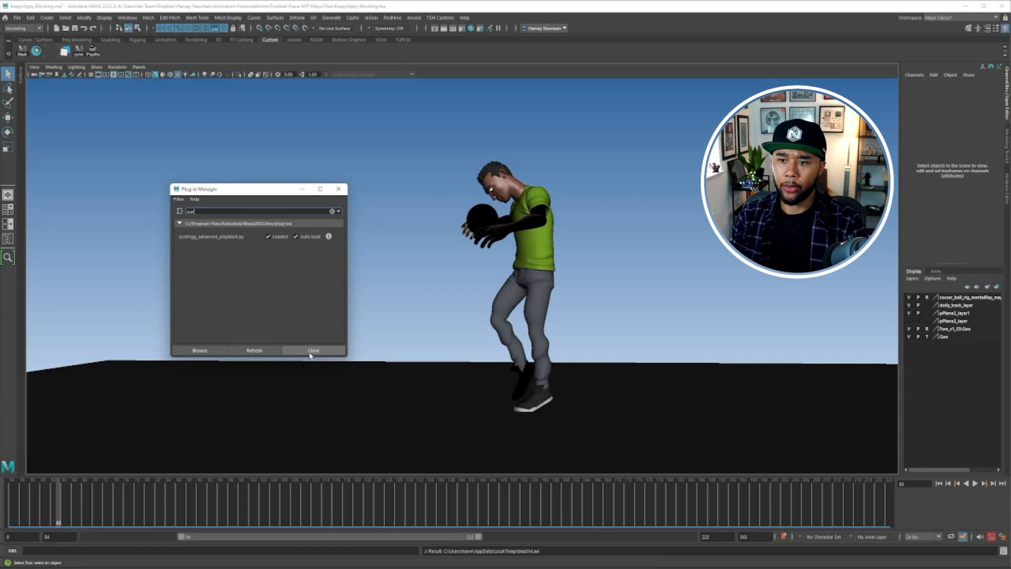
# Close the Plug-in Manager with zurbrigg_advanced_playblast.py loaded and set to auto load.
pyautogui.click(313, 350)
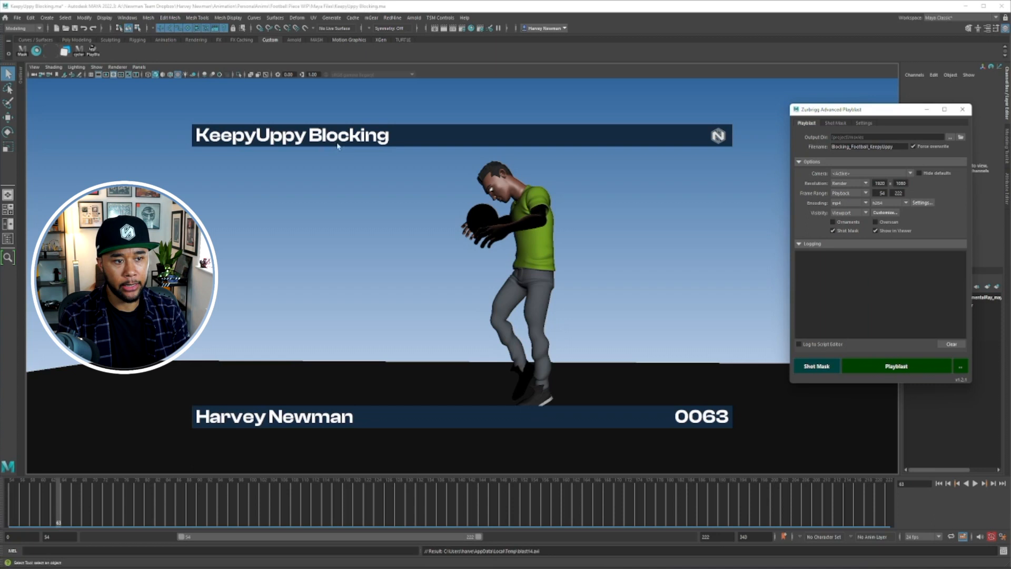
pyautogui.click(872, 173)
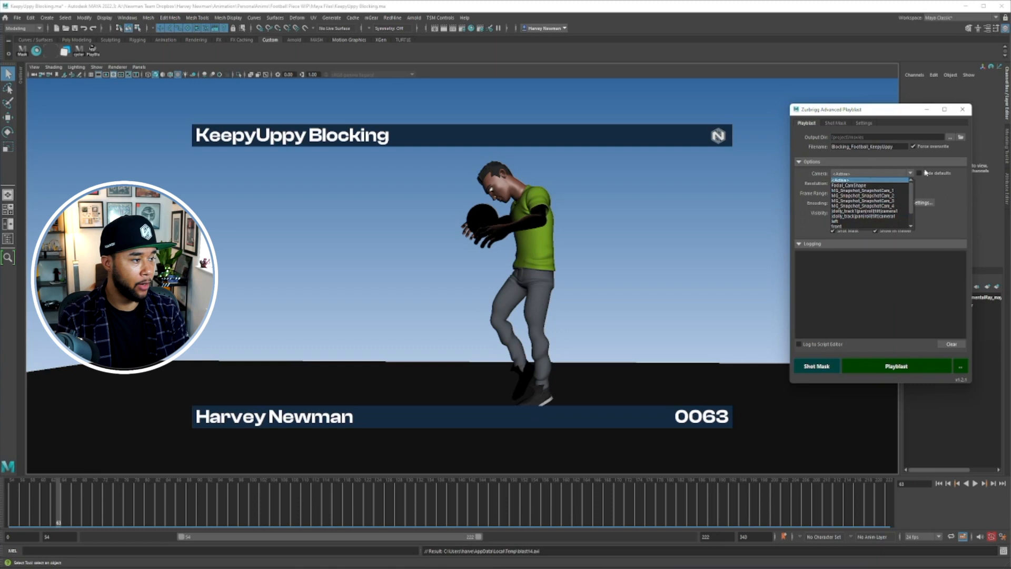
pyautogui.click(870, 179)
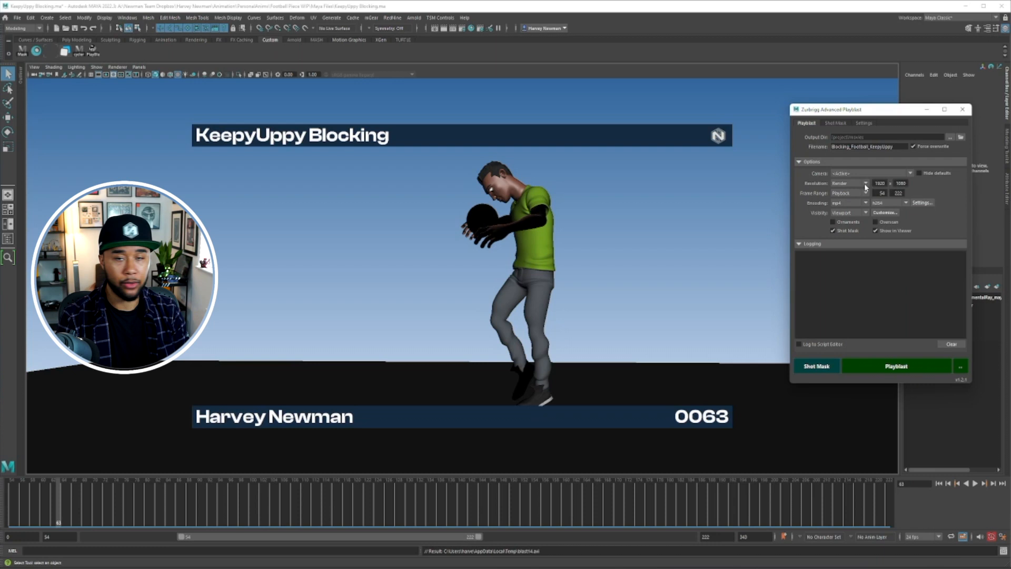
pyautogui.click(848, 183)
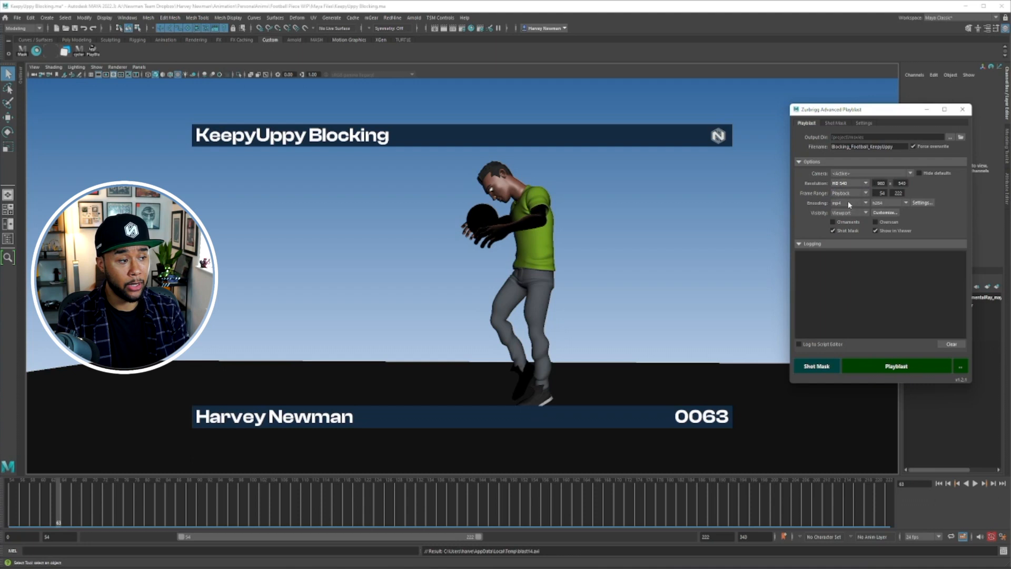
pyautogui.click(848, 183)
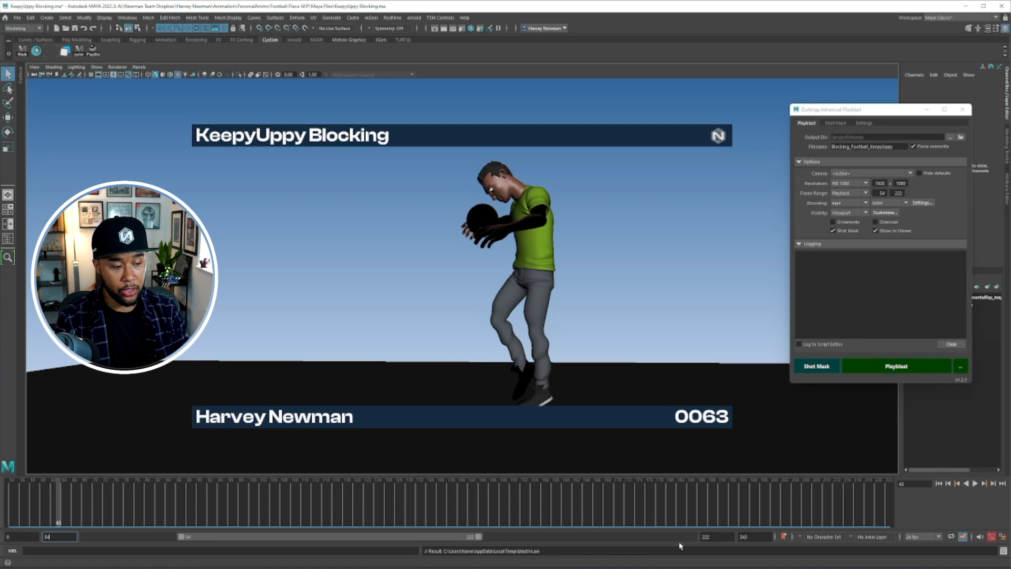
pyautogui.click(847, 193)
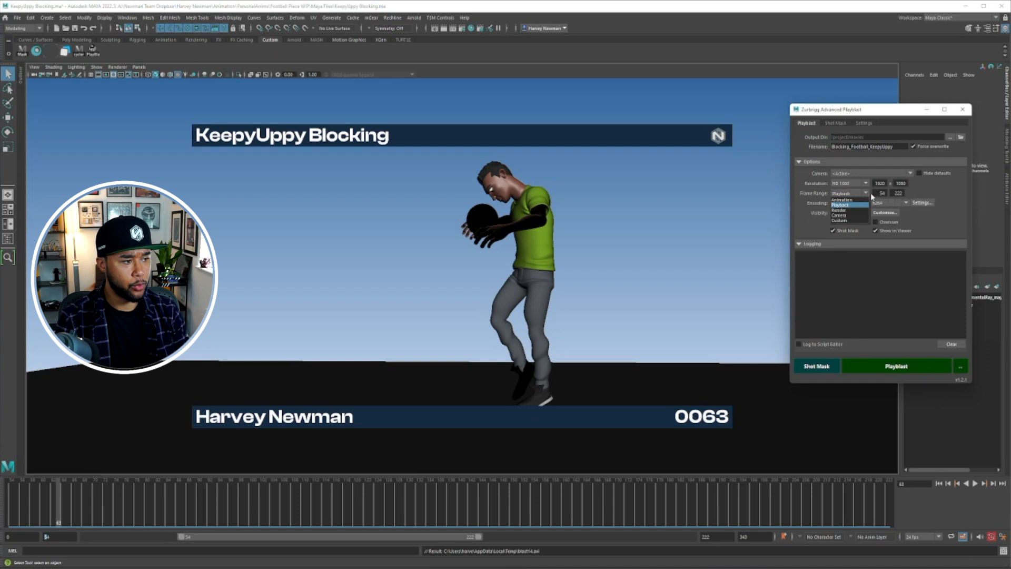
pyautogui.click(848, 213)
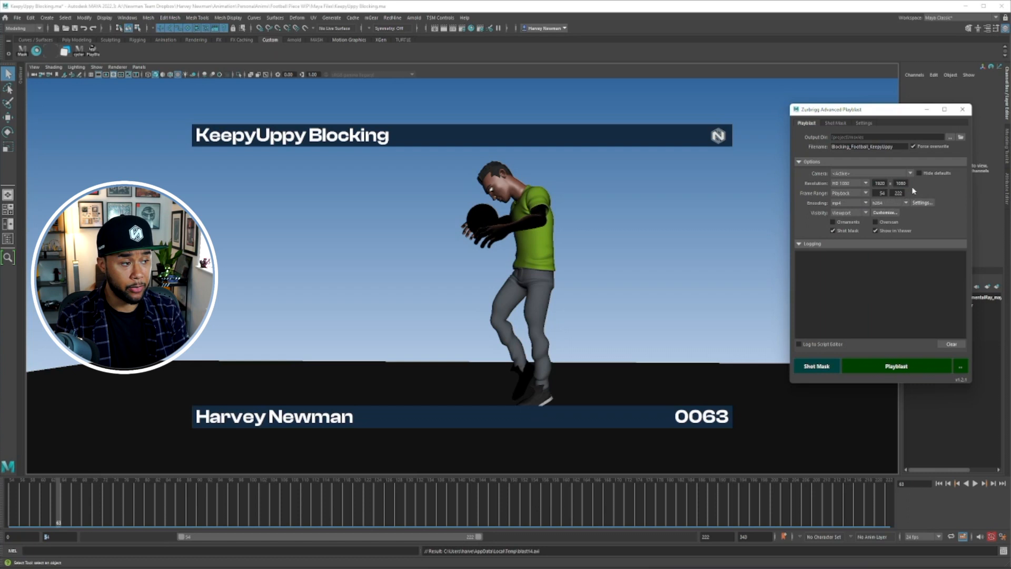
pyautogui.moveTo(836, 176)
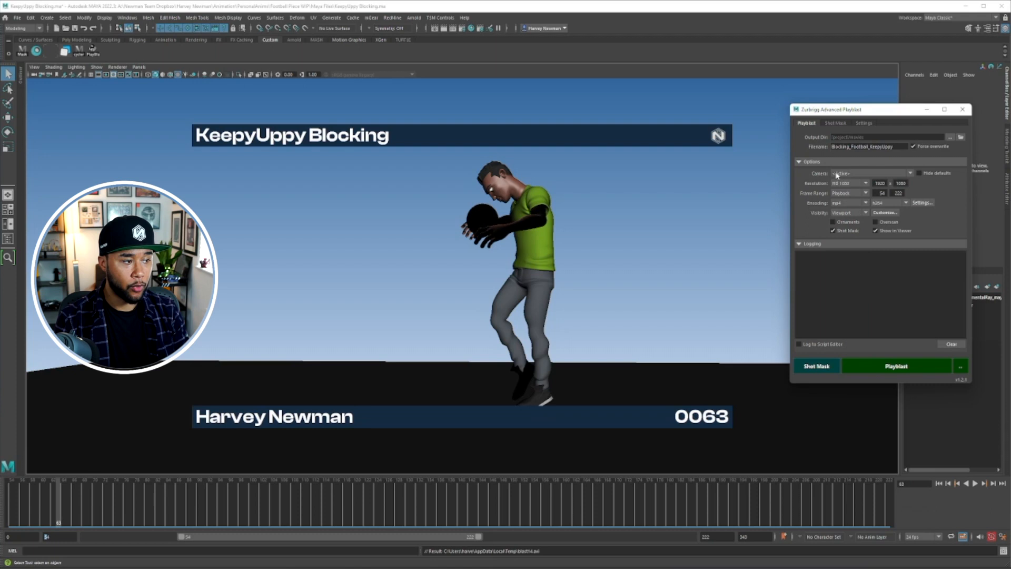
# Show the Advanced Playblast Settings tab, check the FFmpeg path, and highlight the logo file name.
pyautogui.click(863, 122)
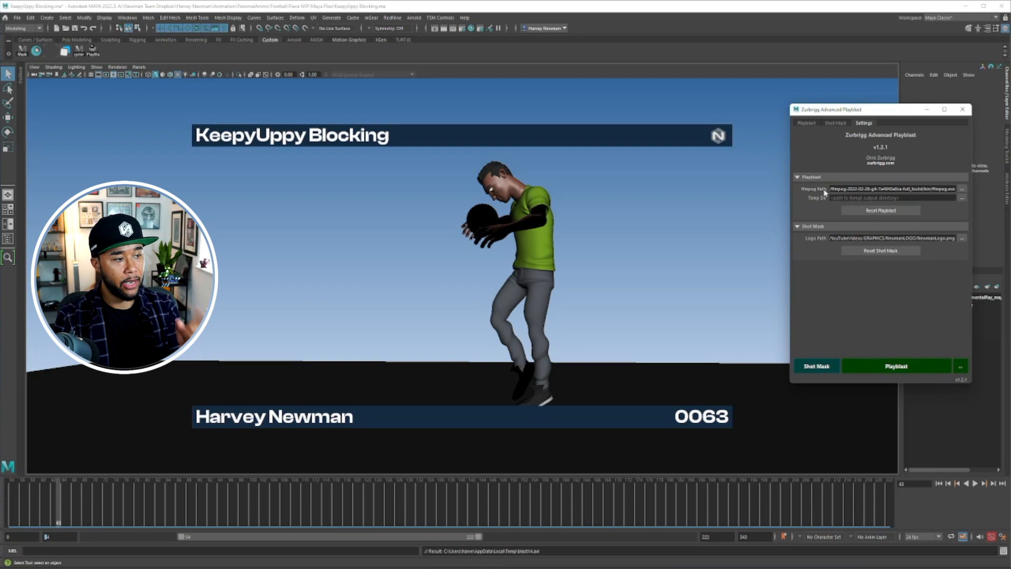
pyautogui.click(961, 188)
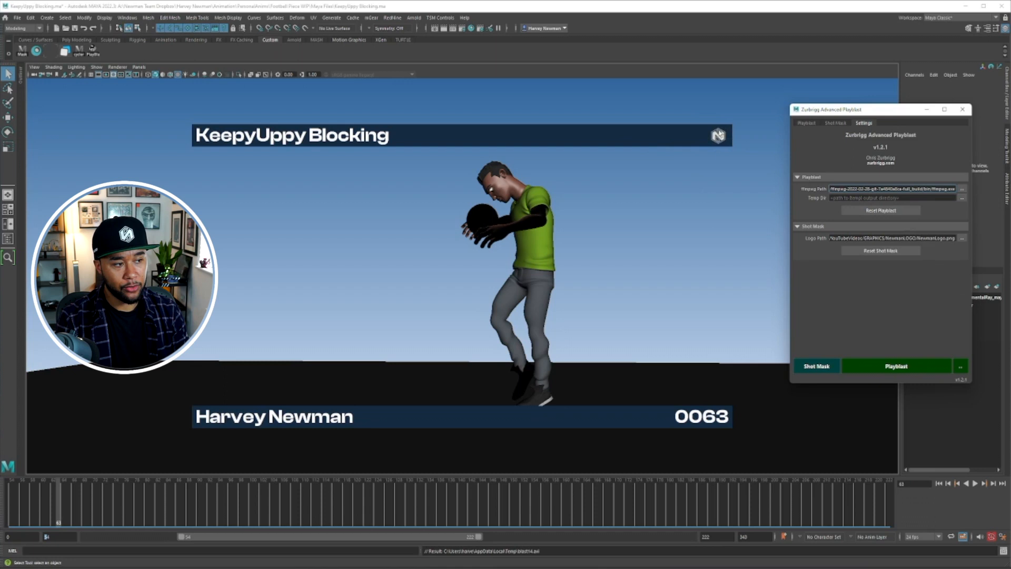
pyautogui.doubleClick(928, 237)
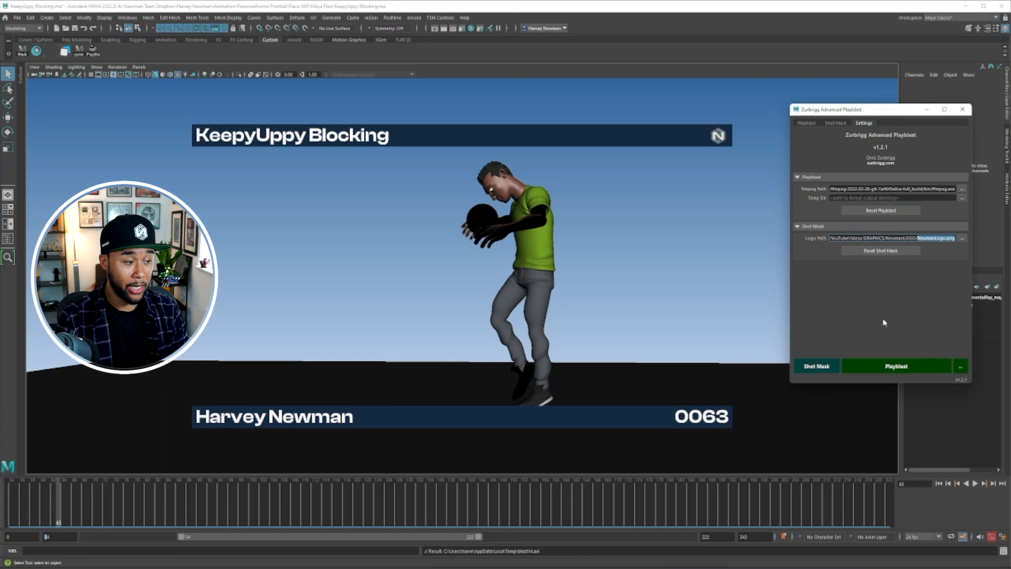
# Run an Advanced Playblast capture from the Playblast tab, then show the Shot Mask tab.
pyautogui.click(806, 124)
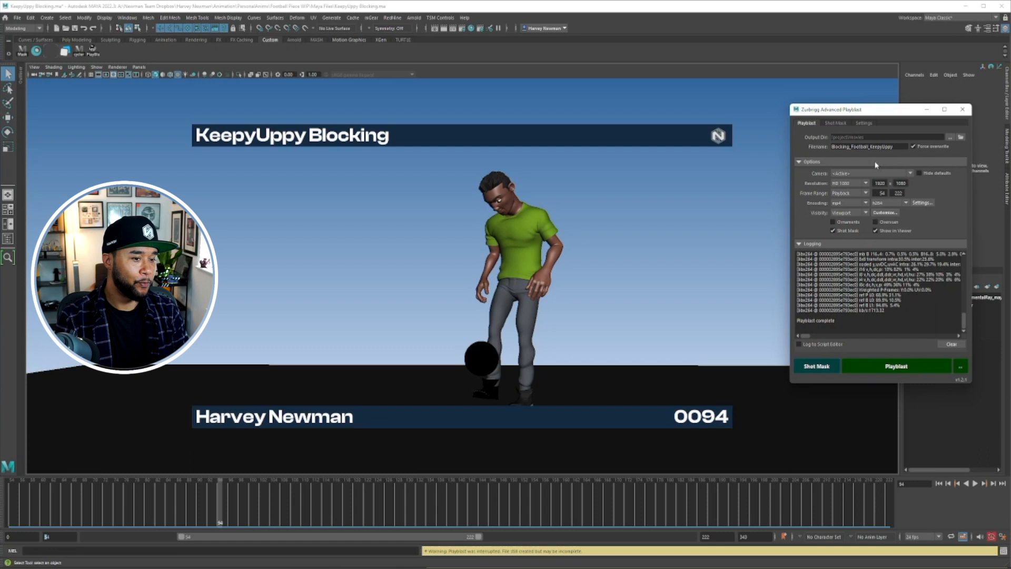
pyautogui.click(834, 123)
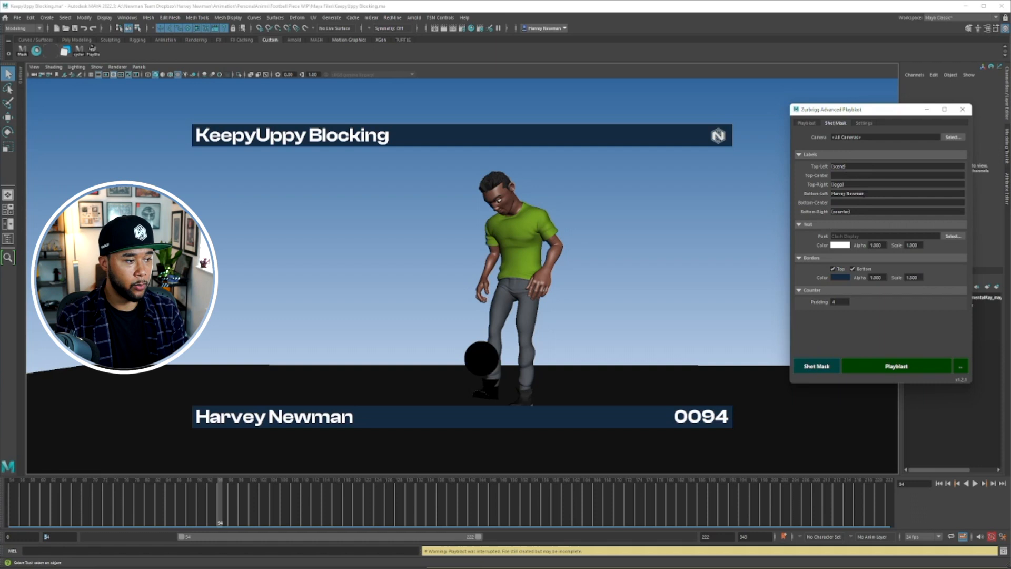
# Enter 'Camera 1' as the bottom-centre shot mask label.
pyautogui.click(896, 167)
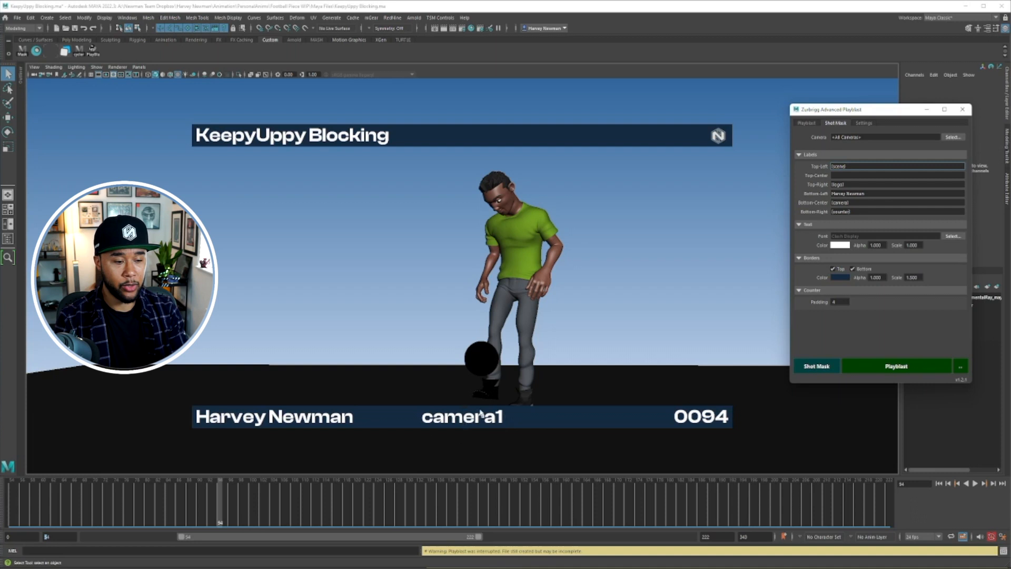
pyautogui.click(896, 202)
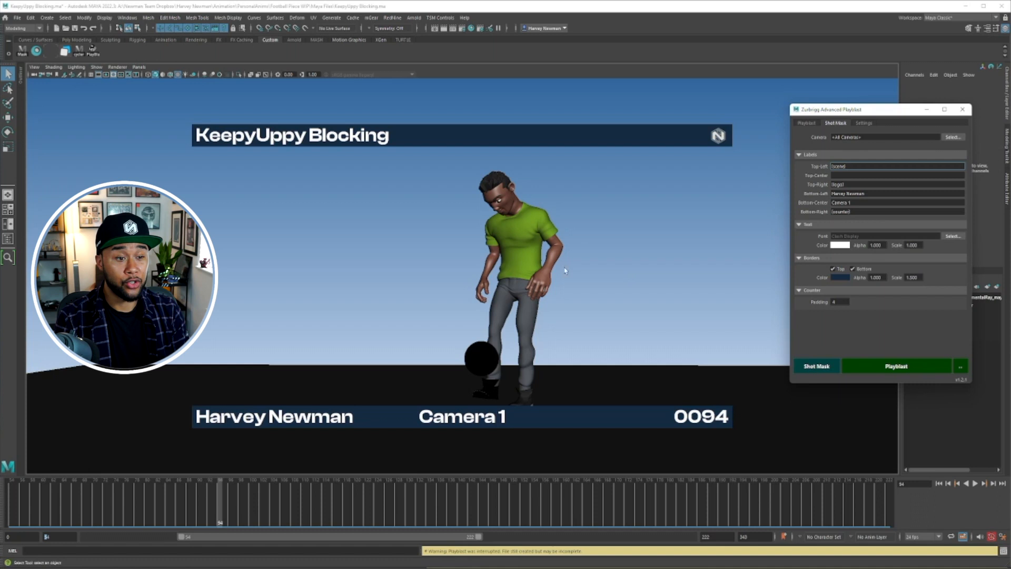
# Set the shot mask font to Cascadia Mono, try the border colour, and pad the counter to 3.
pyautogui.click(953, 236)
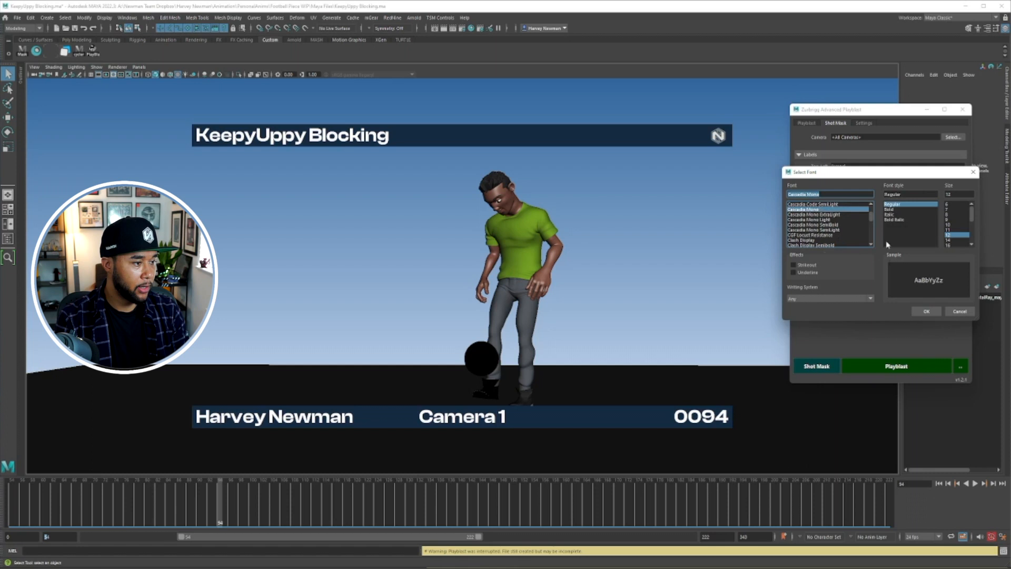
pyautogui.click(925, 310)
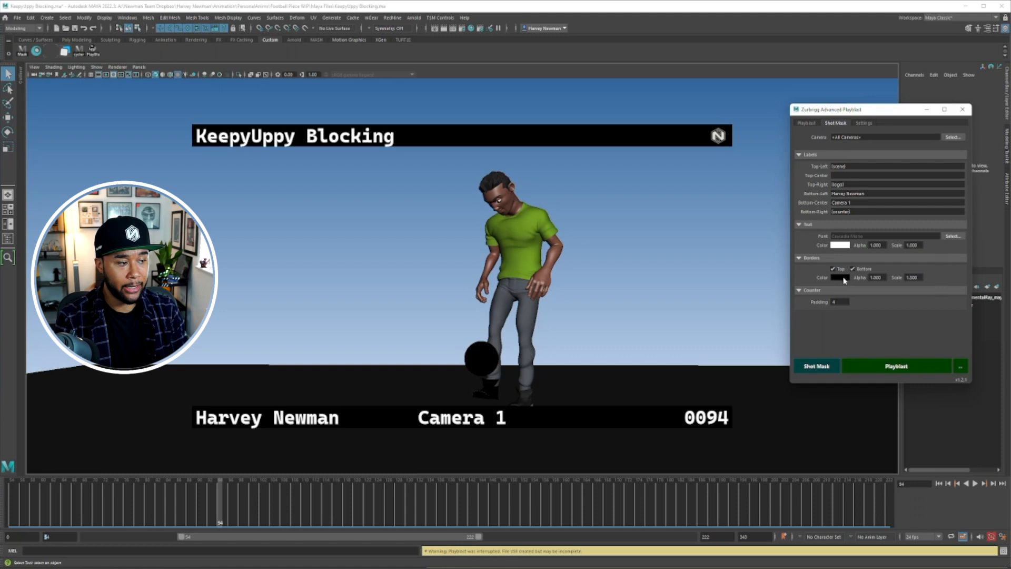
pyautogui.click(840, 278)
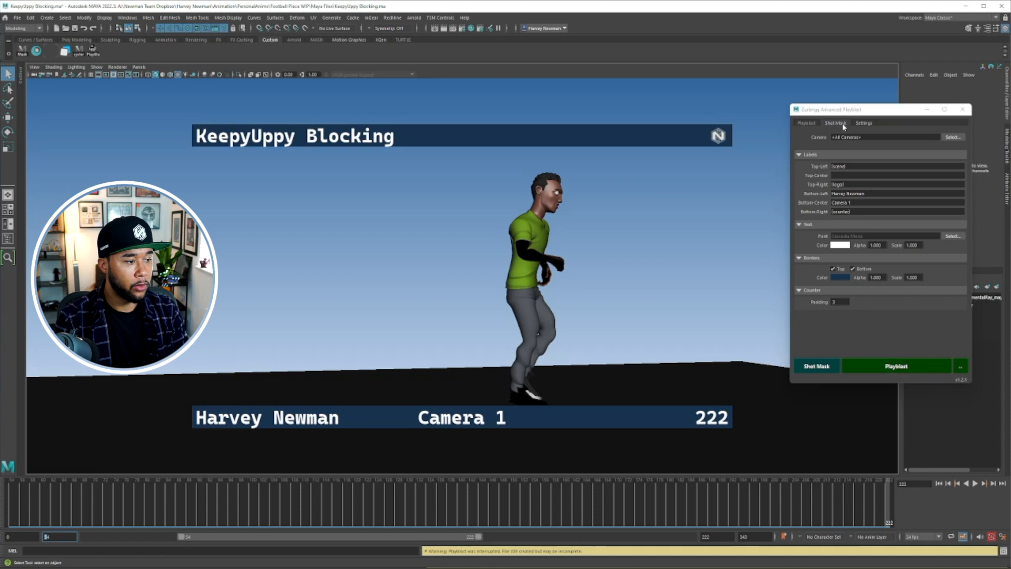
# Playblast the shot with the Cascadia Mono mask and open the movie for review.
pyautogui.click(806, 123)
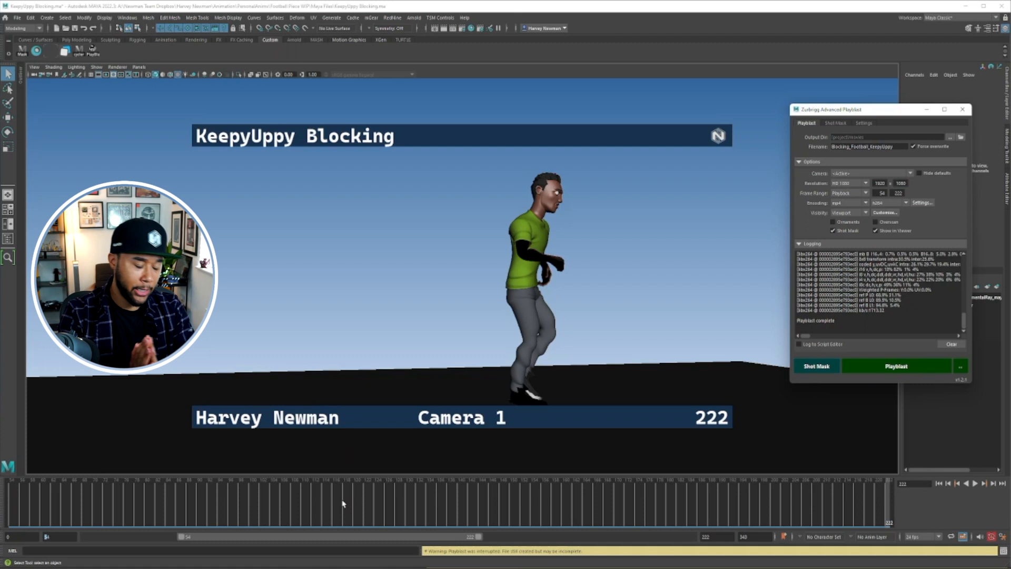
pyautogui.moveTo(341, 462)
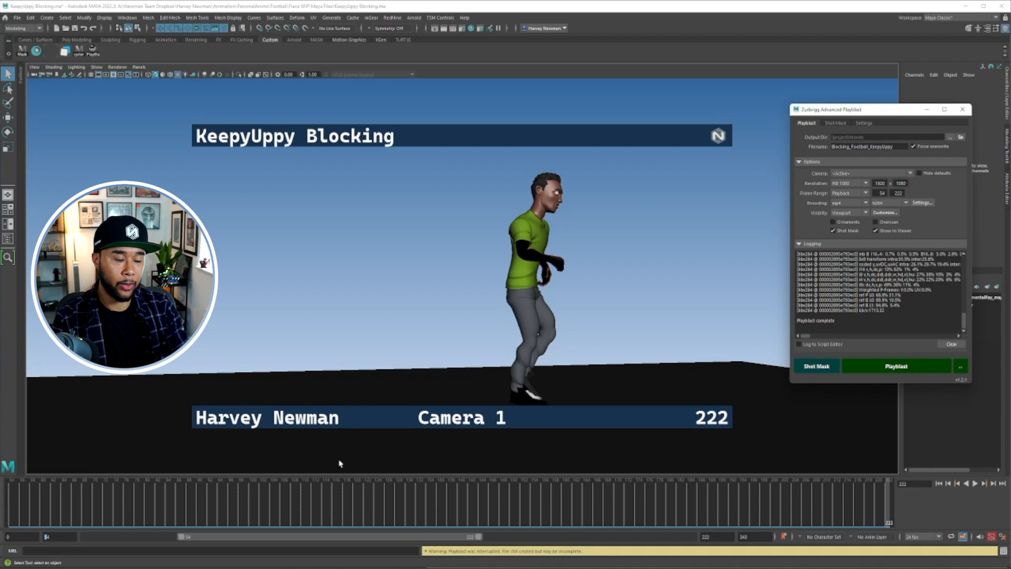
pyautogui.click(895, 365)
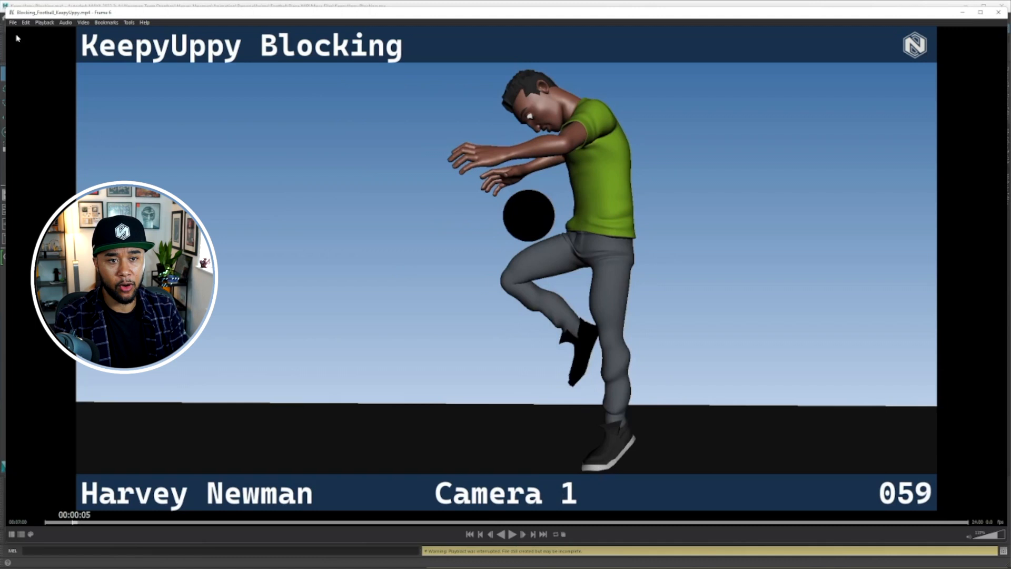
# Show Keyframe MP's File menu with its Export to File option.
pyautogui.click(12, 22)
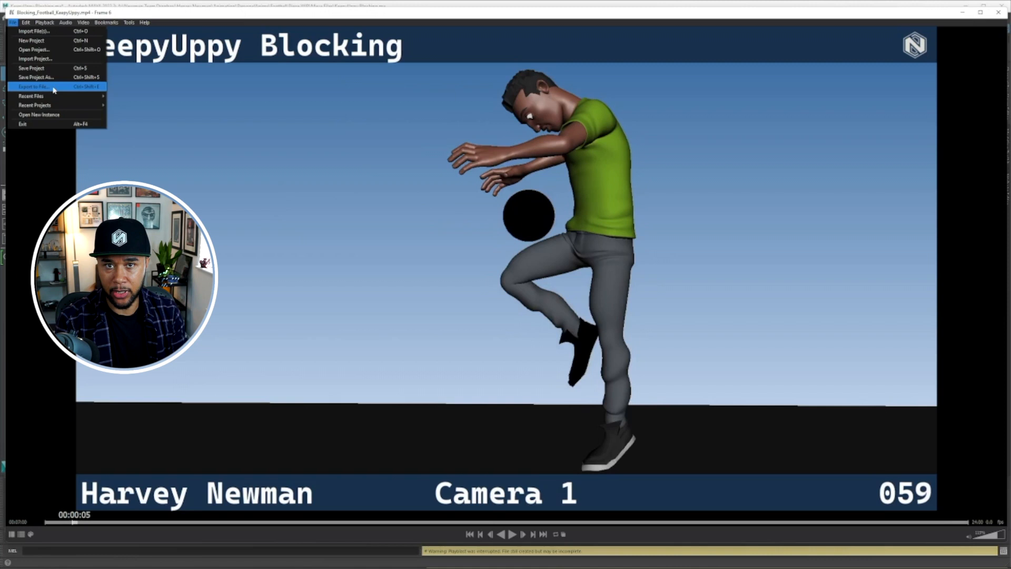
pyautogui.moveTo(358, 258)
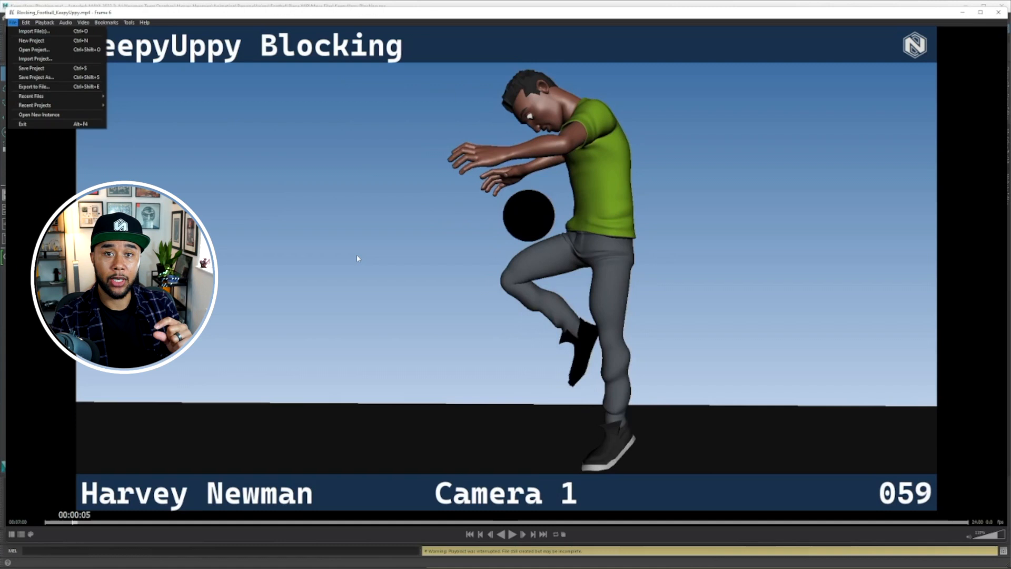